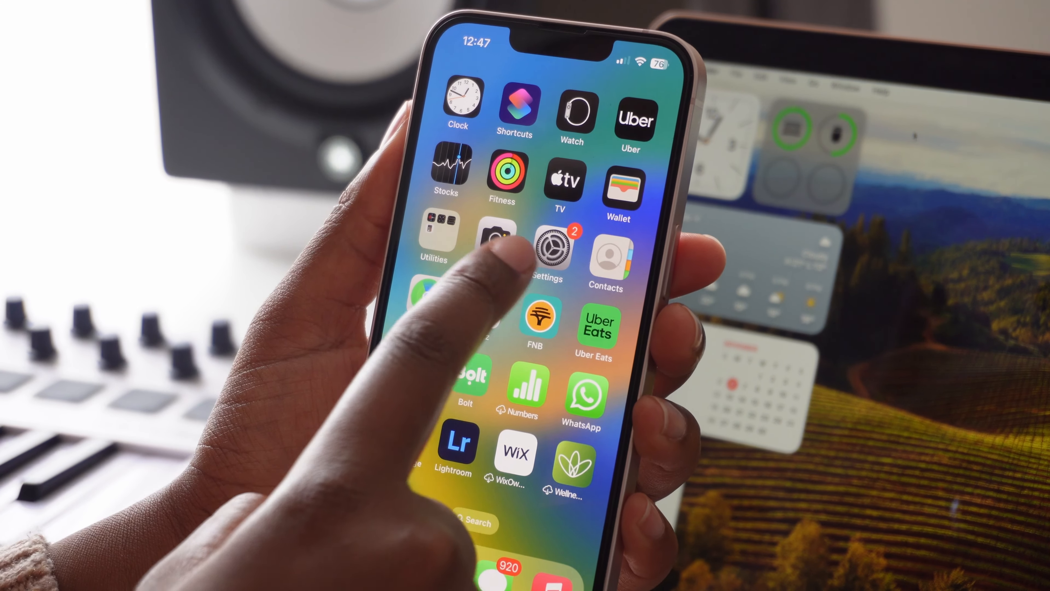
Launch Settings on the iPhone and scroll the list down toward General.
{"action": "left_click", "coordinate": [547, 240]}
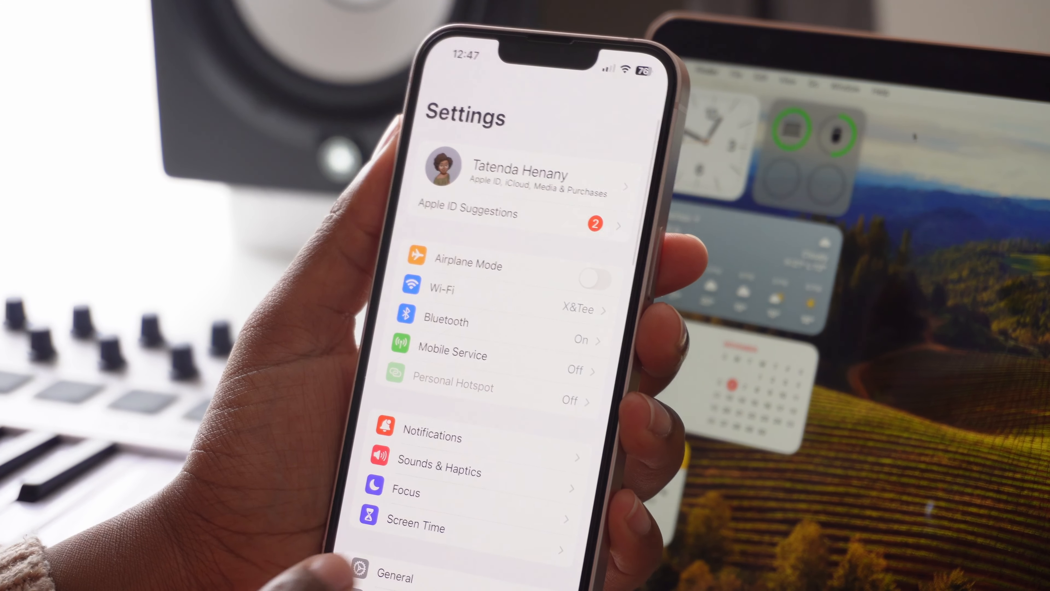
{"action": "scroll", "scroll_direction": "down", "scroll_amount": 3}
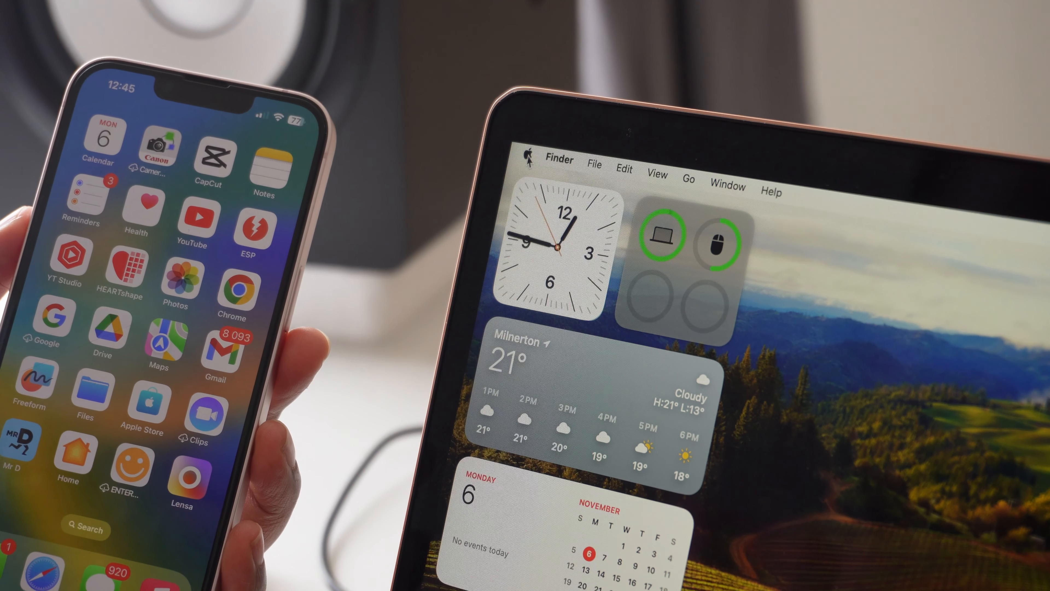
Reveal the Apple menu's Sleep, Restart and Shut Down options.
{"action": "left_click", "coordinate": [526, 155]}
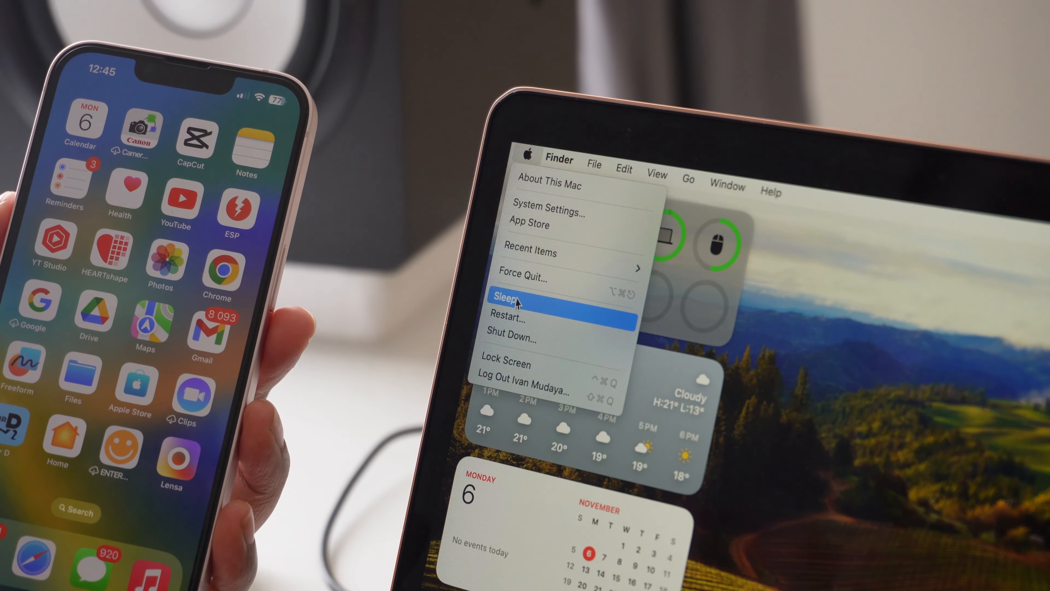
{"action": "mouse_move", "coordinate": [522, 341]}
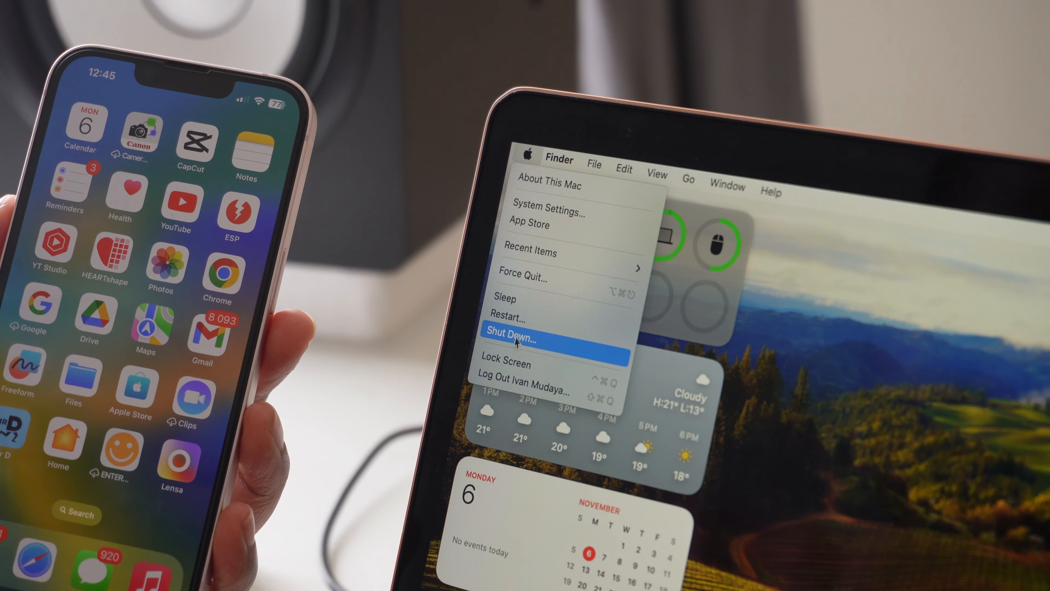
{"action": "mouse_move", "coordinate": [522, 314]}
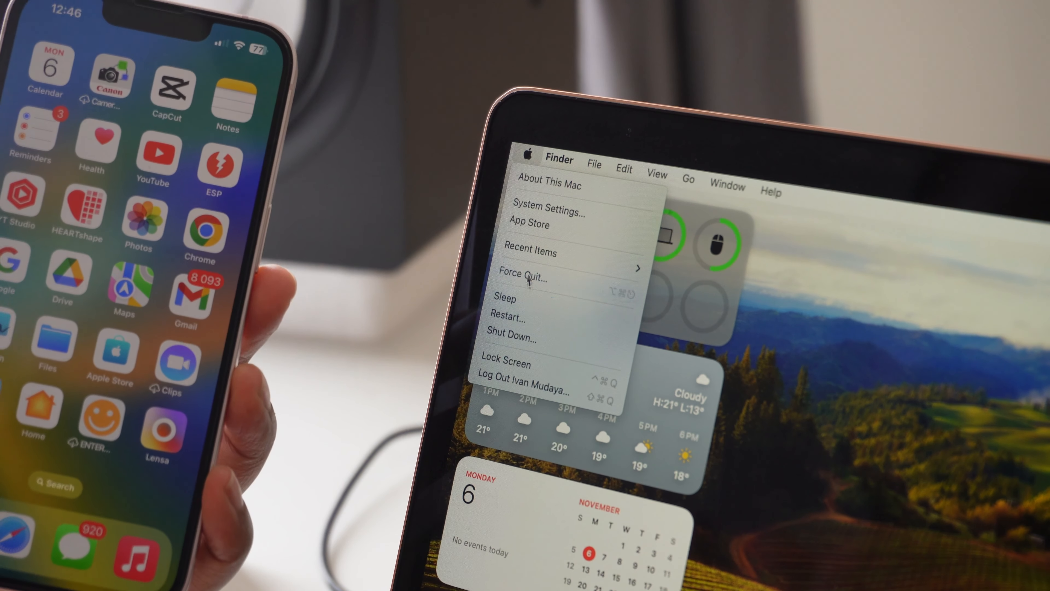
{"action": "mouse_move", "coordinate": [508, 315]}
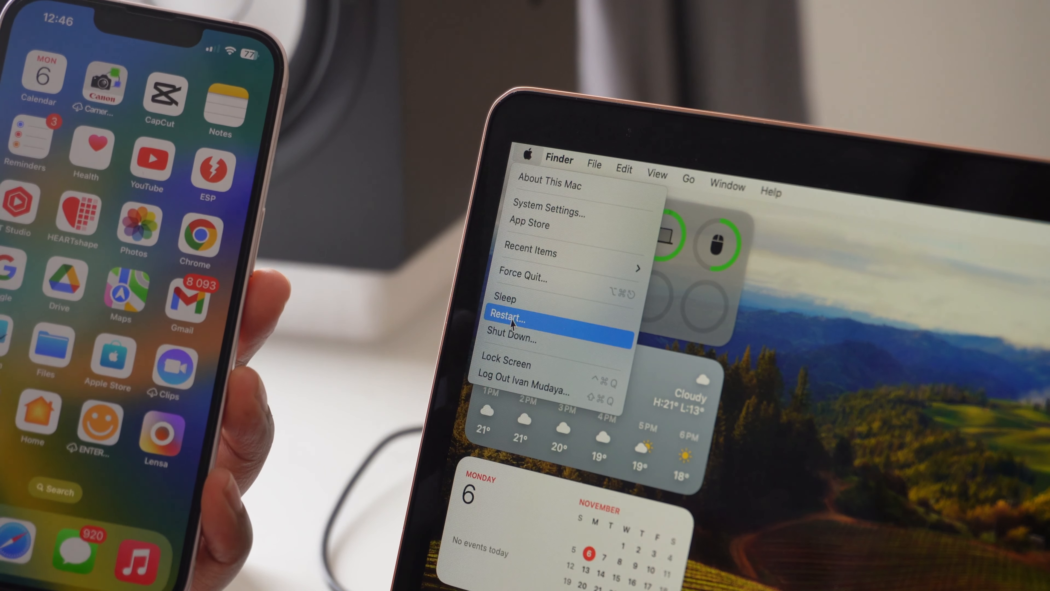